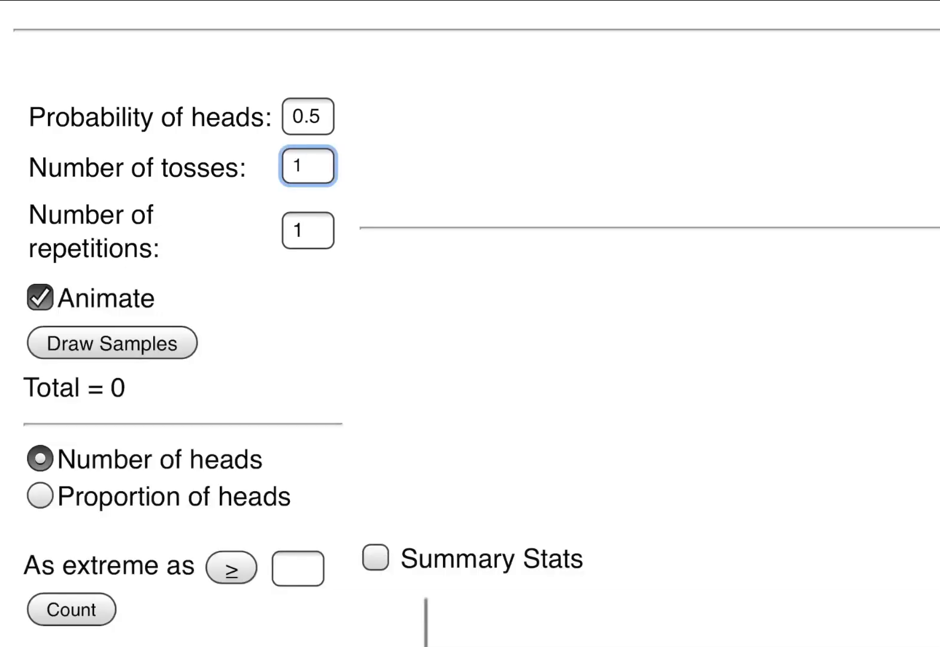
Toss the fair coin once and view the single tails dot at zero heads on the dotplot
click(111, 343)
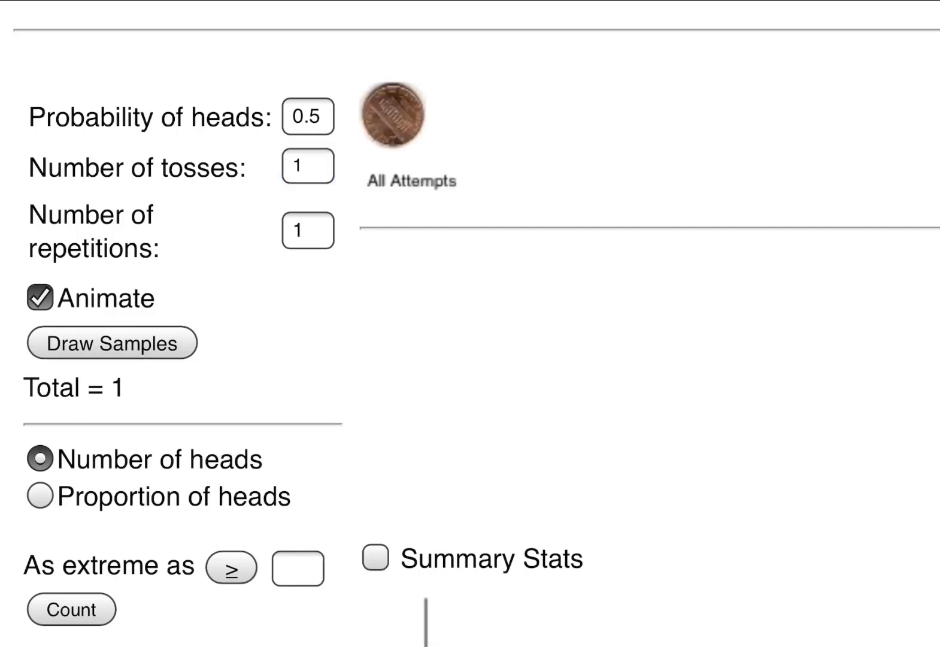
click(112, 342)
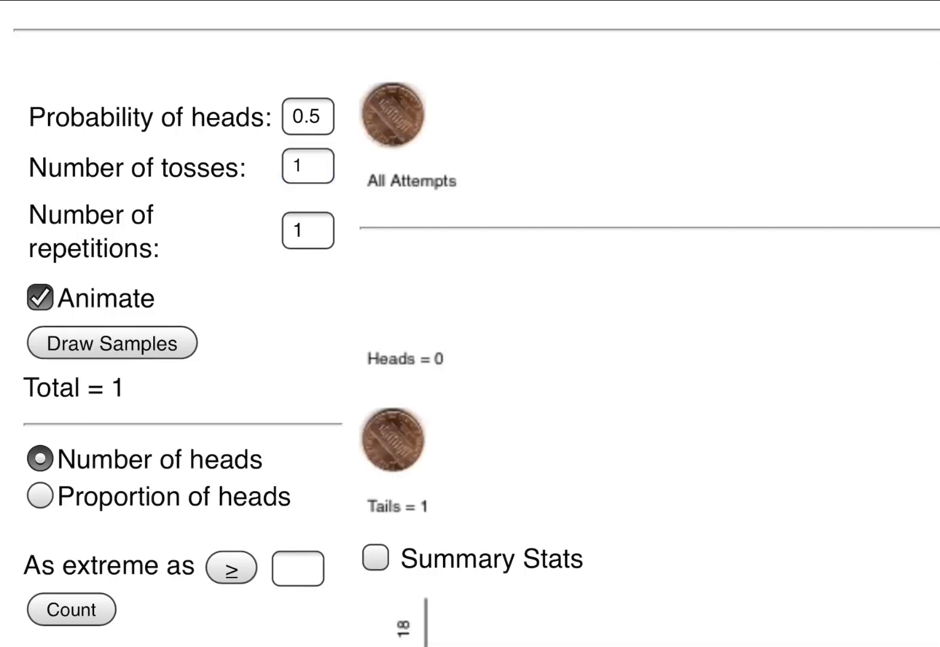
scroll(down, 3)
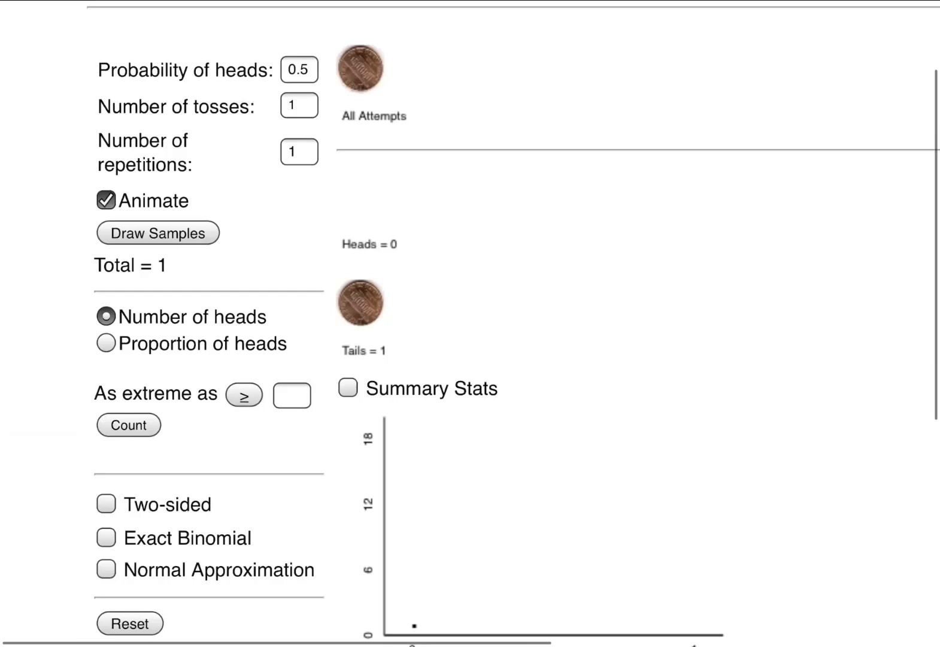
scroll(up, 3)
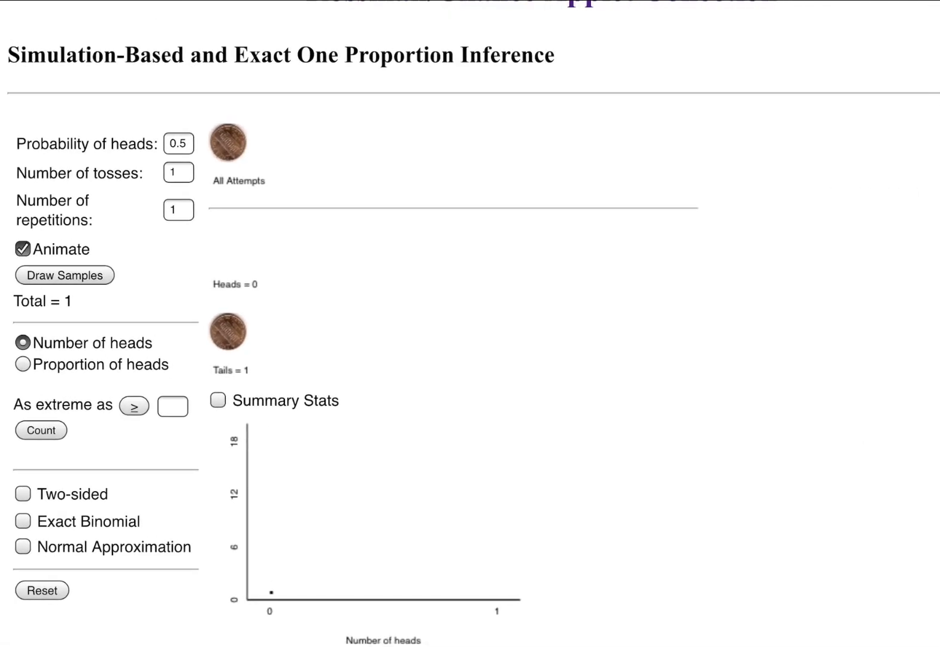
Count repetitions with at least 1 head, then toss a second time for 0 of 2
click(173, 406)
text(1)
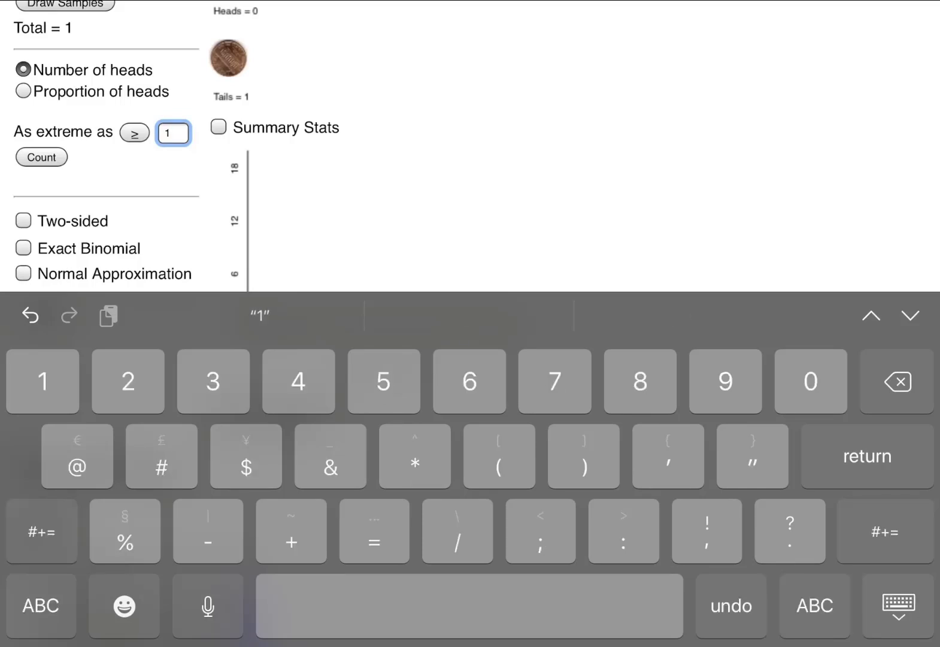
click(41, 157)
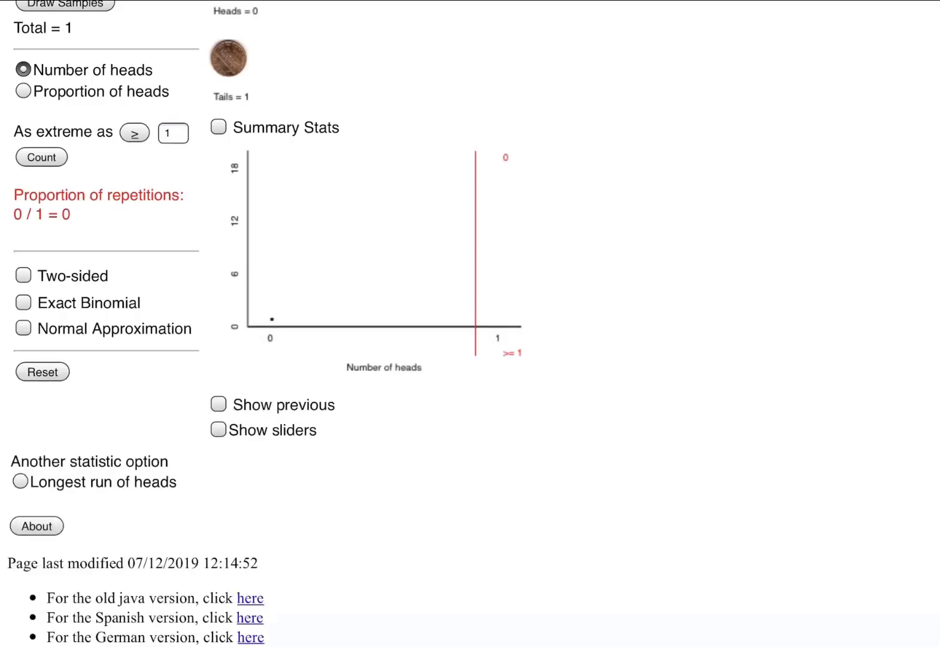
click(179, 92)
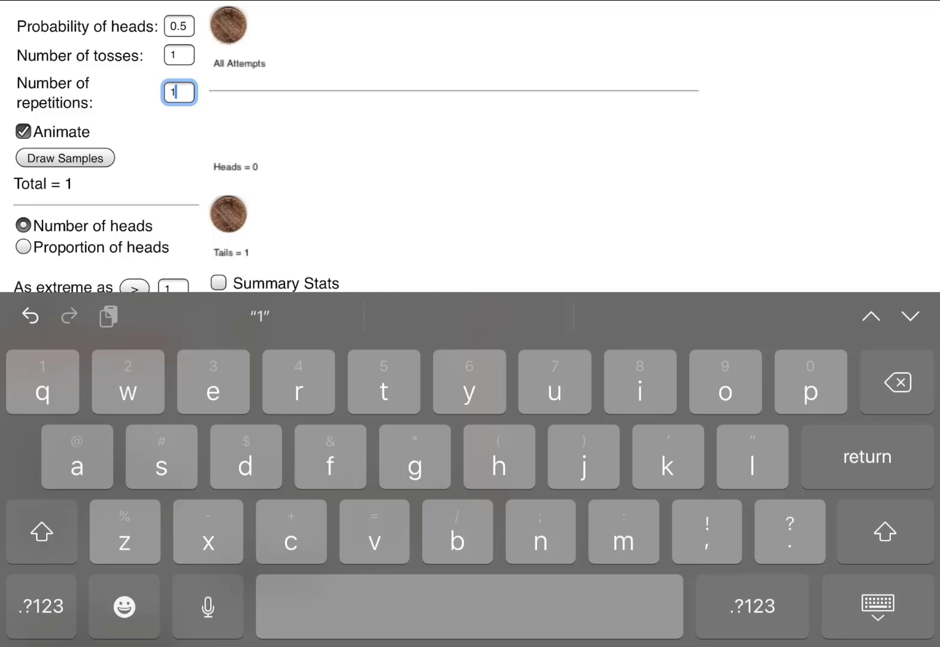
click(65, 158)
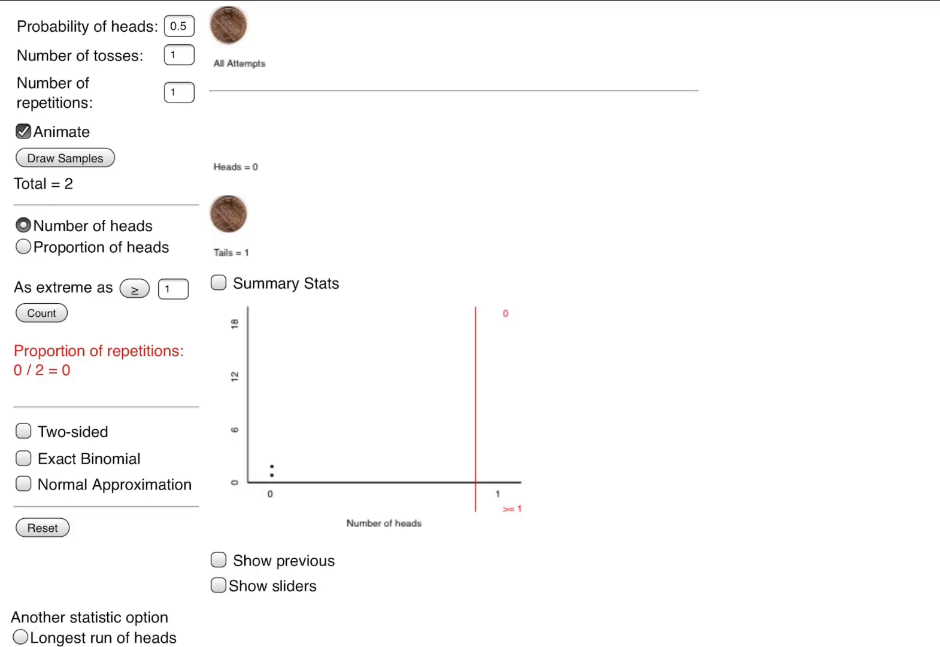
click(178, 92)
text(8)
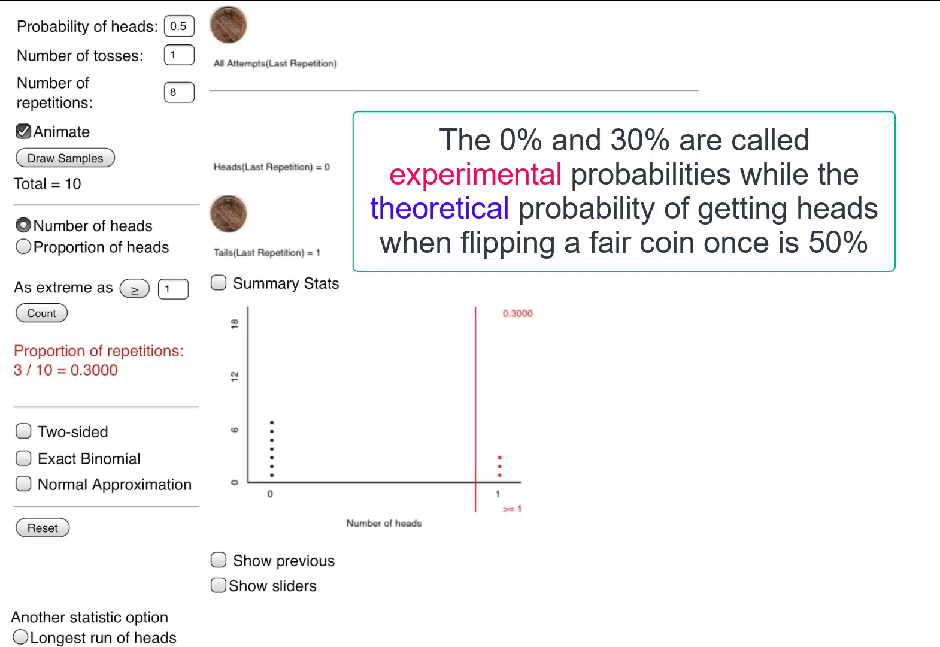
Set repetitions to 8 and draw samples, reaching 10 tosses with 3 showing heads
click(179, 93)
text(10)
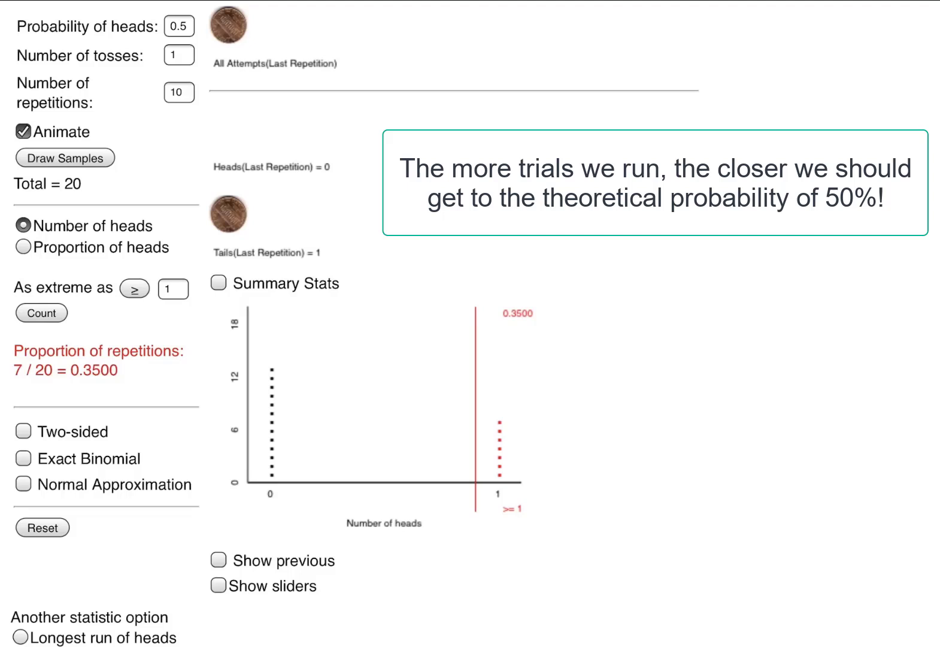
Draw ten more repetitions to reach 20 tosses, 7 of 20 heads (0.35)
click(179, 93)
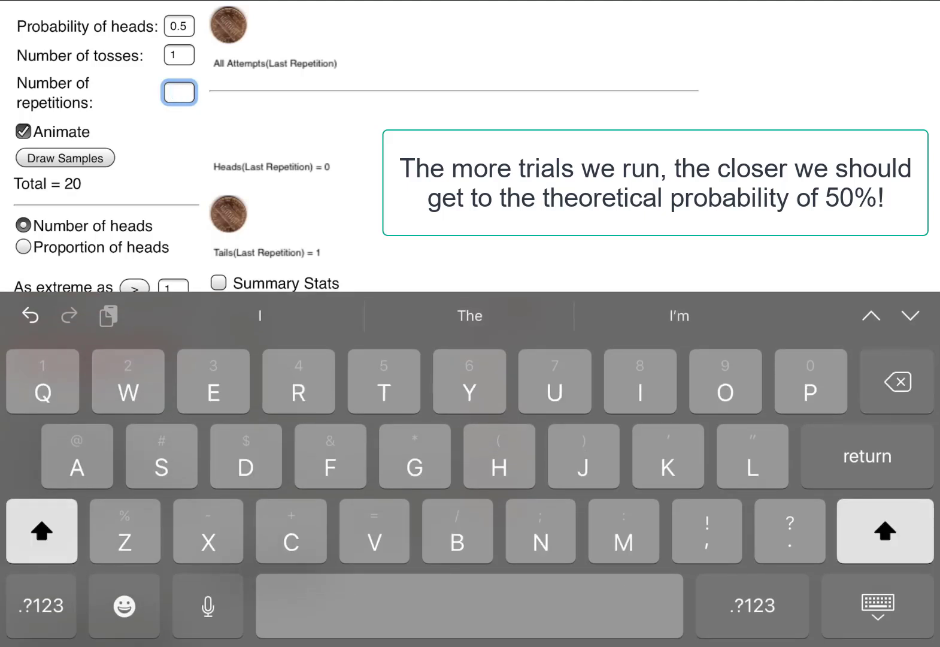
Draw 30 more repetitions to reach 50 tosses, 18 of 50 heads (0.36), then enter 50
text(30)
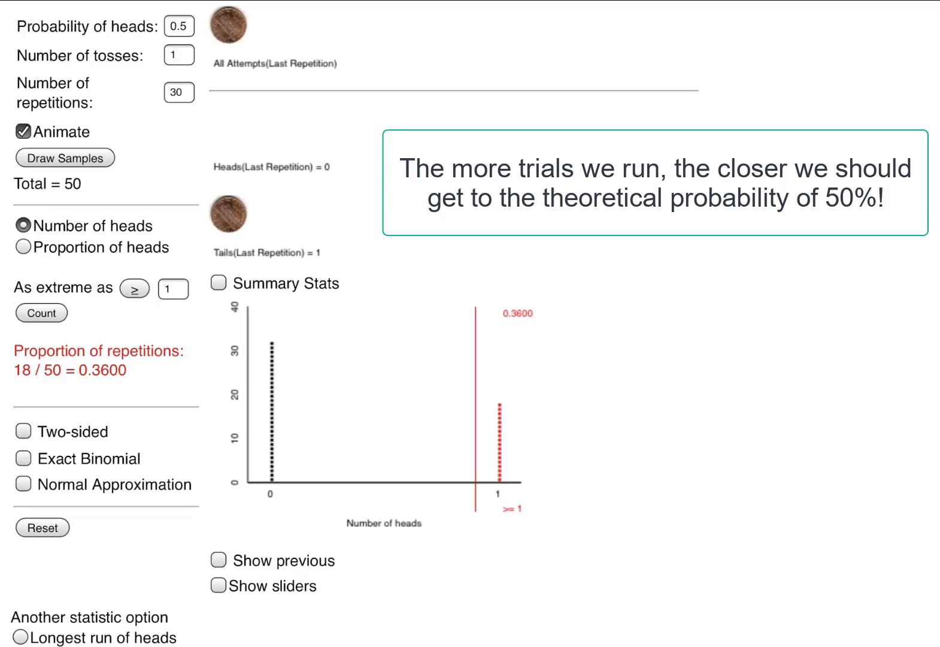
click(178, 92)
text(50)
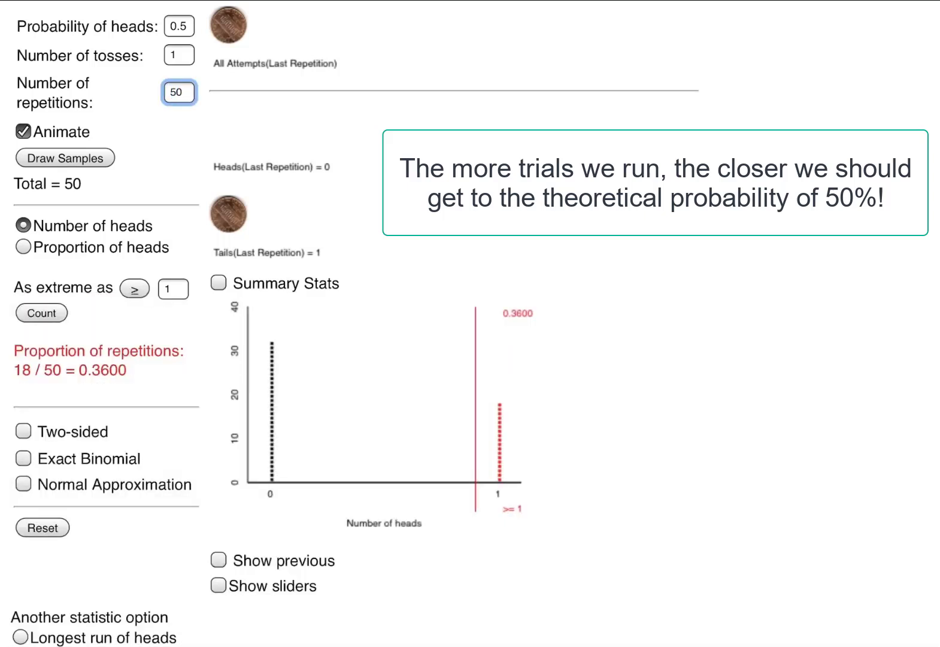
Draw 50 more repetitions so the simulation totals 100 tosses near 50% heads
click(65, 158)
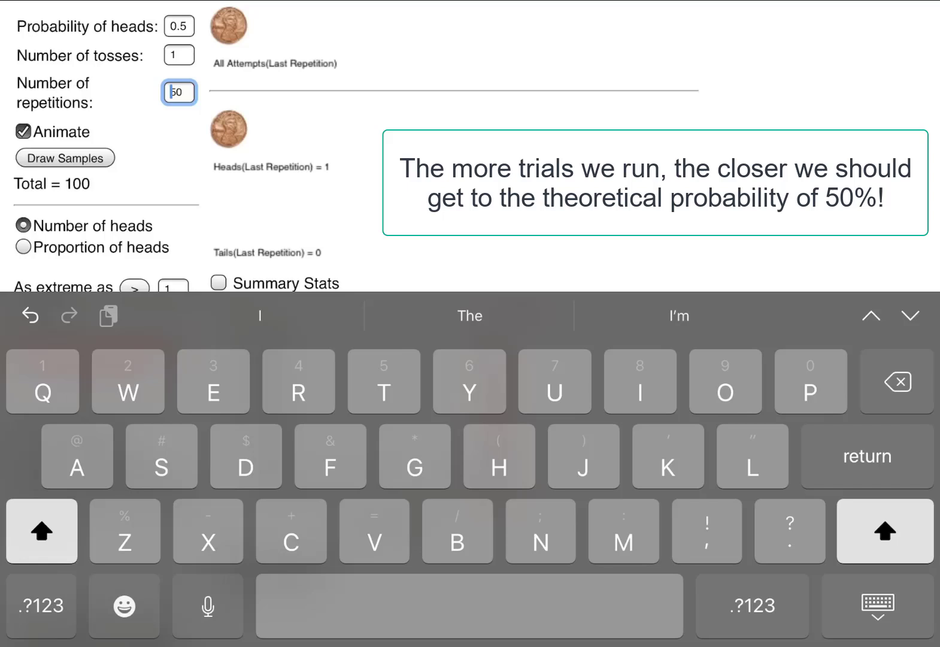
click(179, 92)
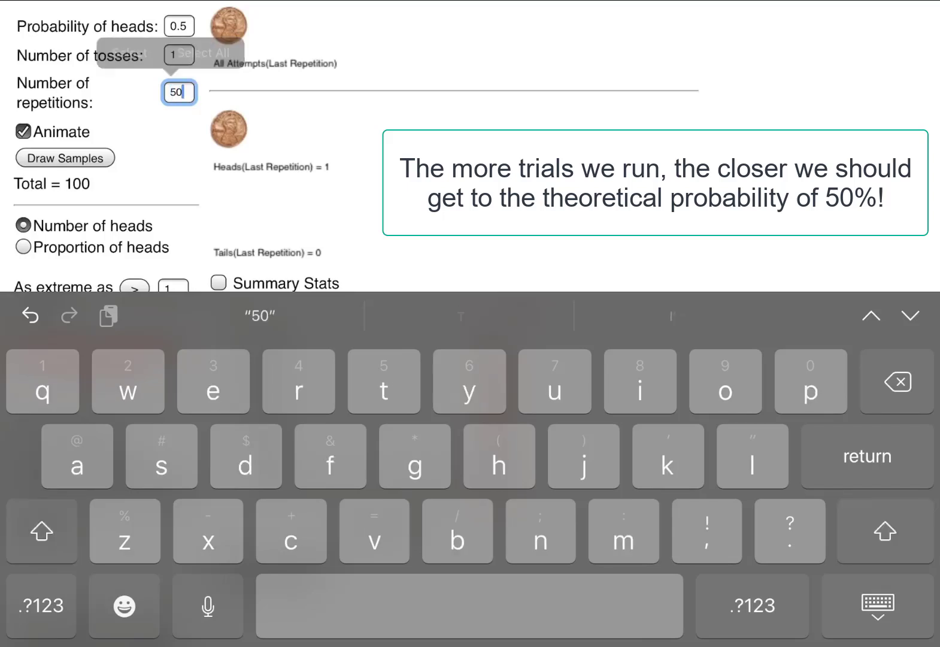